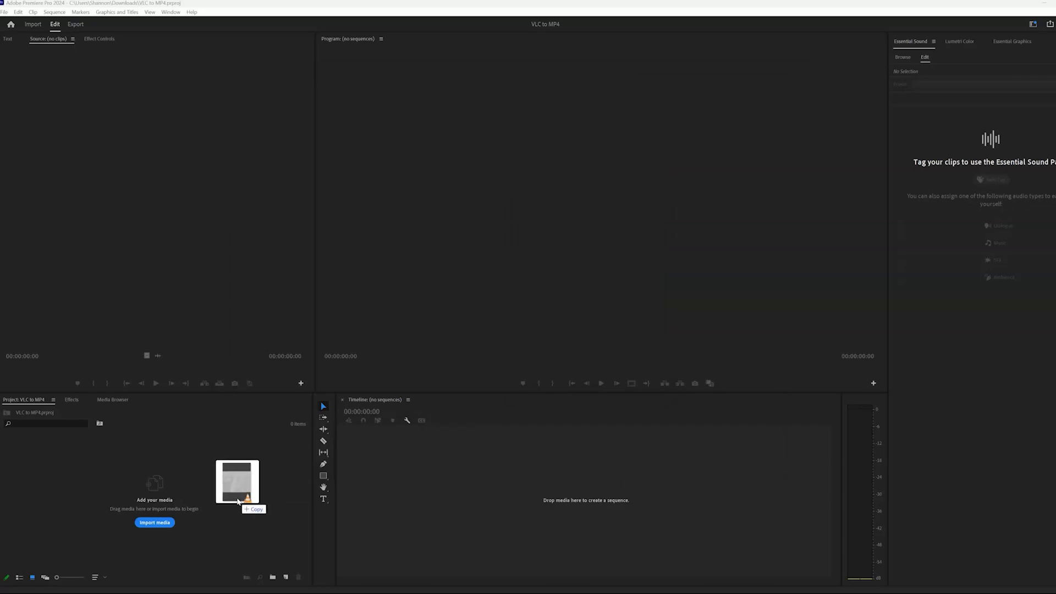
Add the 1994(4).VOB home video to the project and a new timeline sequence.
{"action": "left_click", "coordinate": [154, 522]}
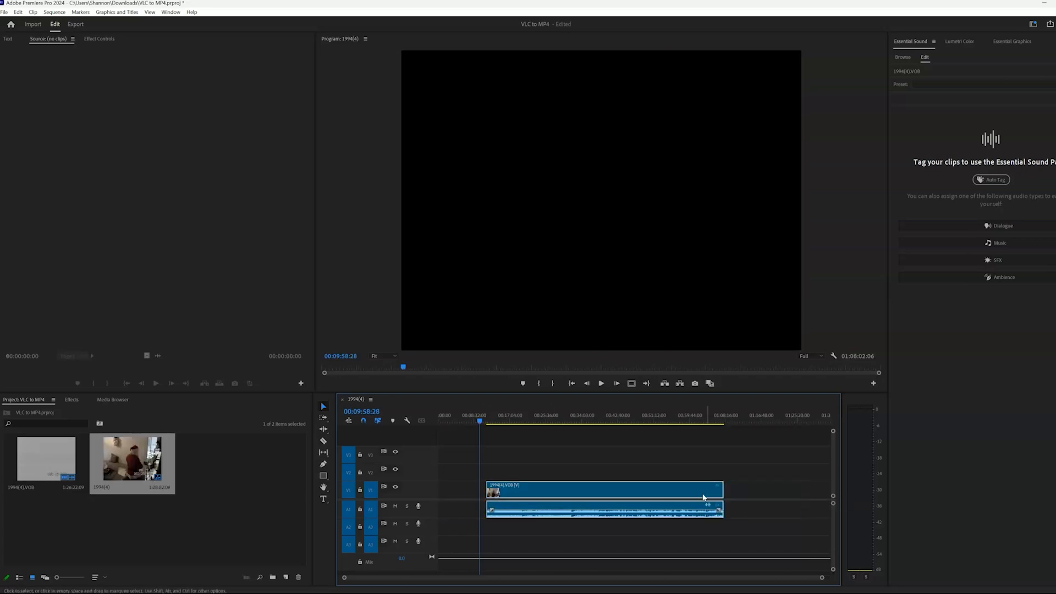
{"action": "left_click", "coordinate": [592, 422]}
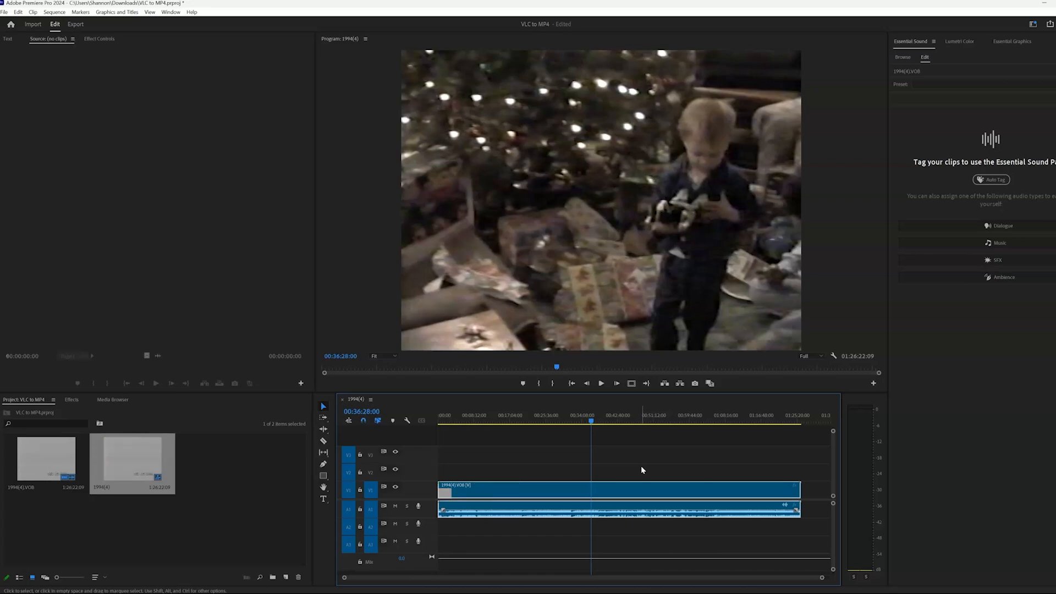
{"action": "left_click", "coordinate": [581, 416]}
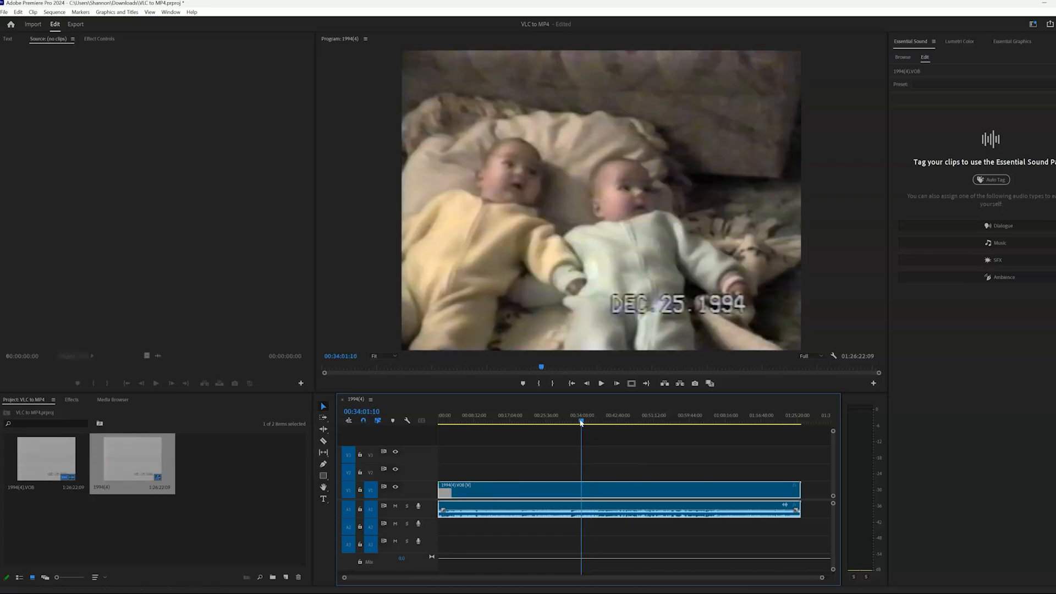
{"action": "left_click", "coordinate": [563, 423]}
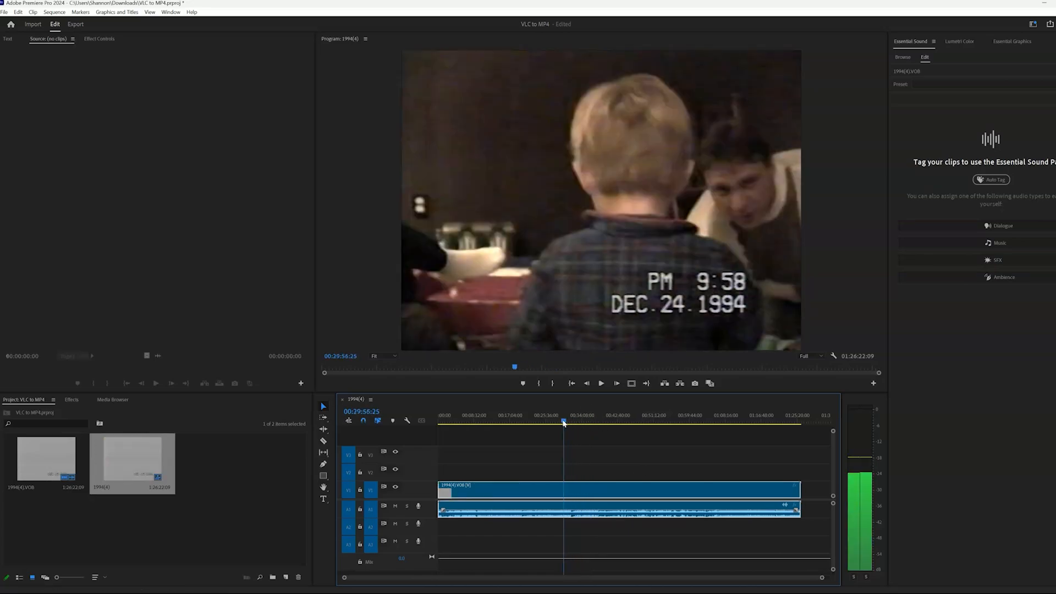
{"action": "left_click", "coordinate": [76, 23]}
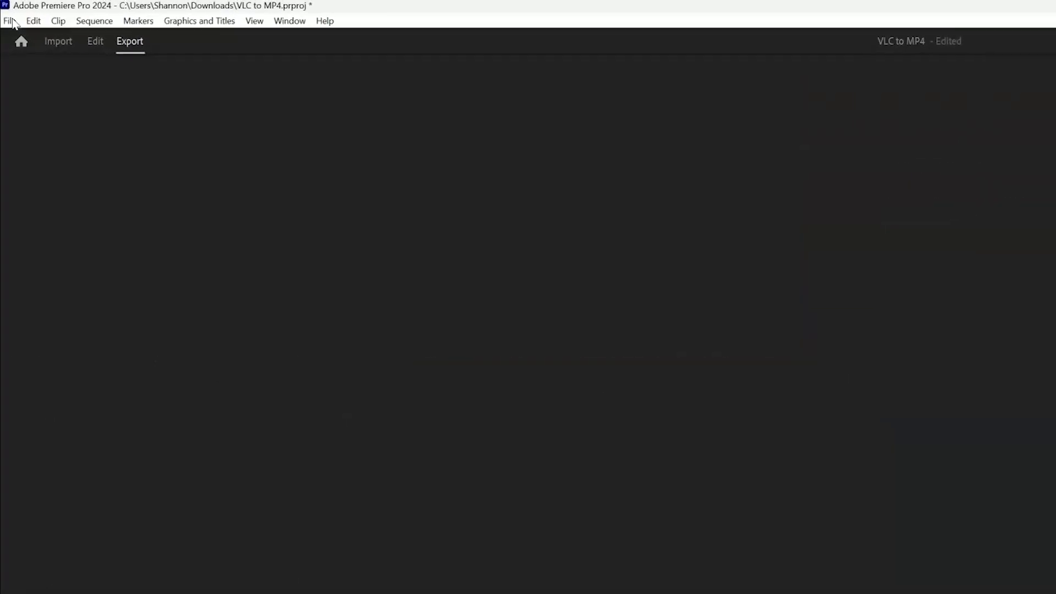
Bring up File > Export > Media settings for the 1994(4) sequence.
{"action": "left_click", "coordinate": [10, 21]}
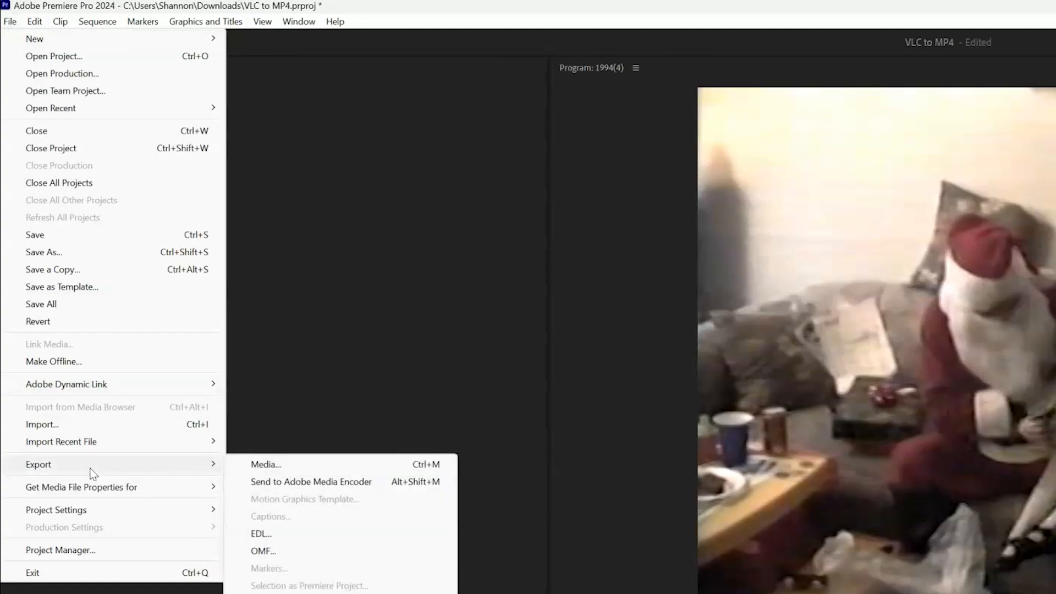
{"action": "mouse_move", "coordinate": [283, 119]}
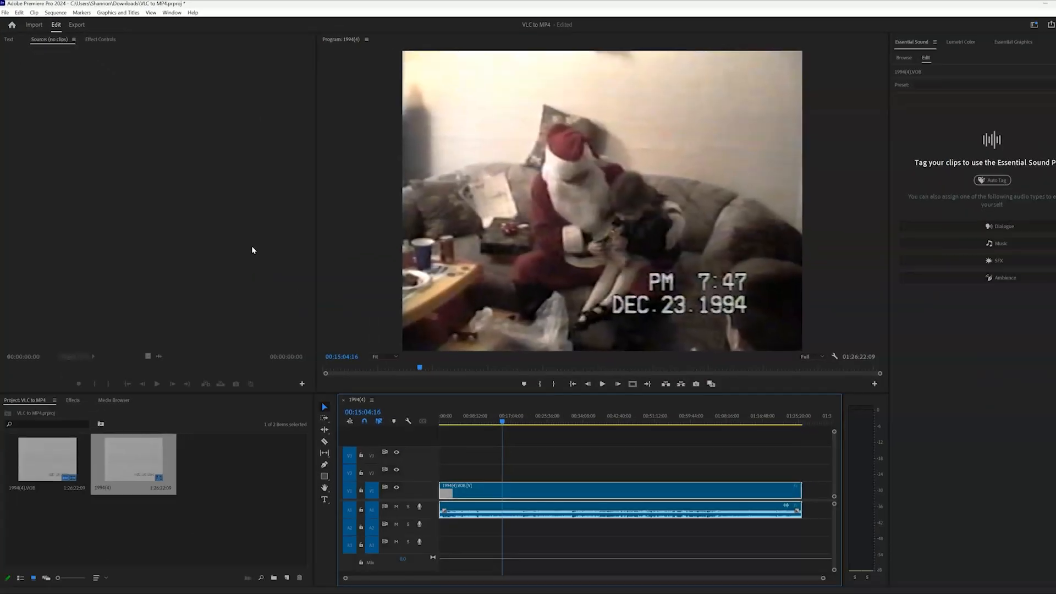
{"action": "left_click", "coordinate": [76, 24]}
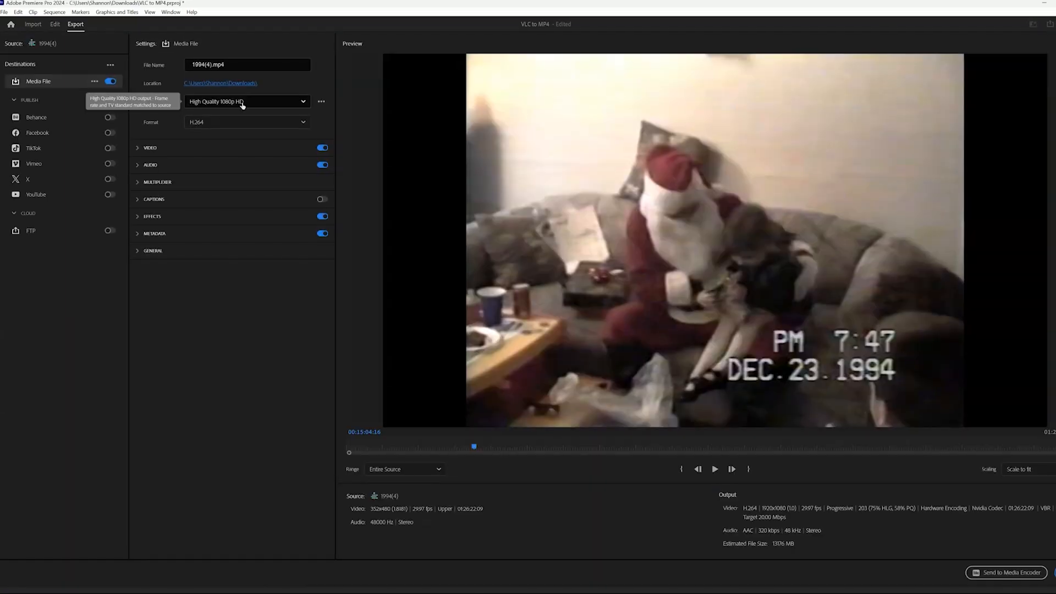
Choose the Match Source - Adaptive Medium Bitrate export preset.
{"action": "left_click", "coordinate": [247, 101]}
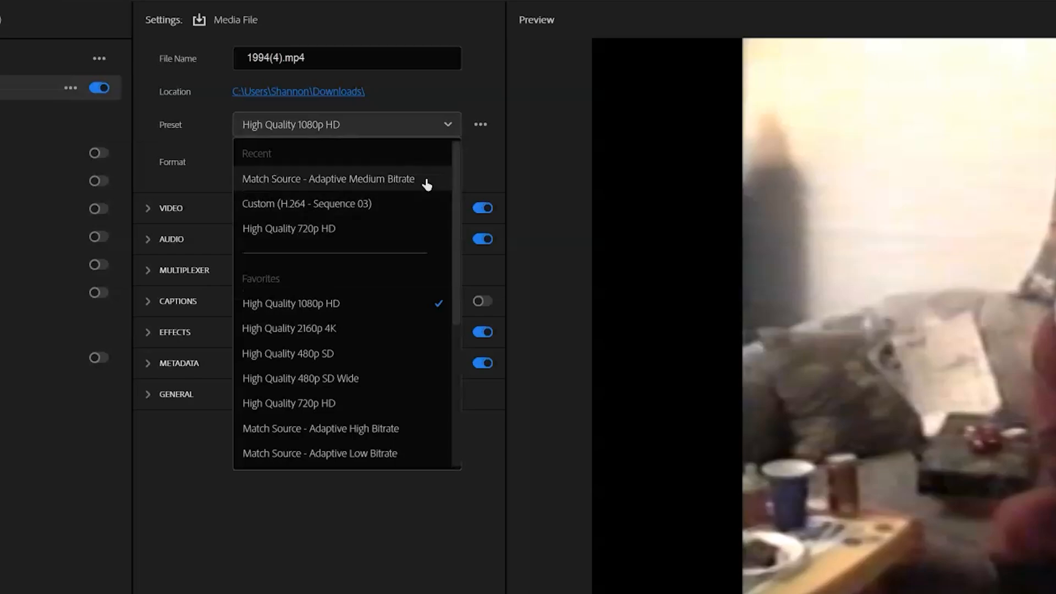
{"action": "left_click", "coordinate": [328, 178]}
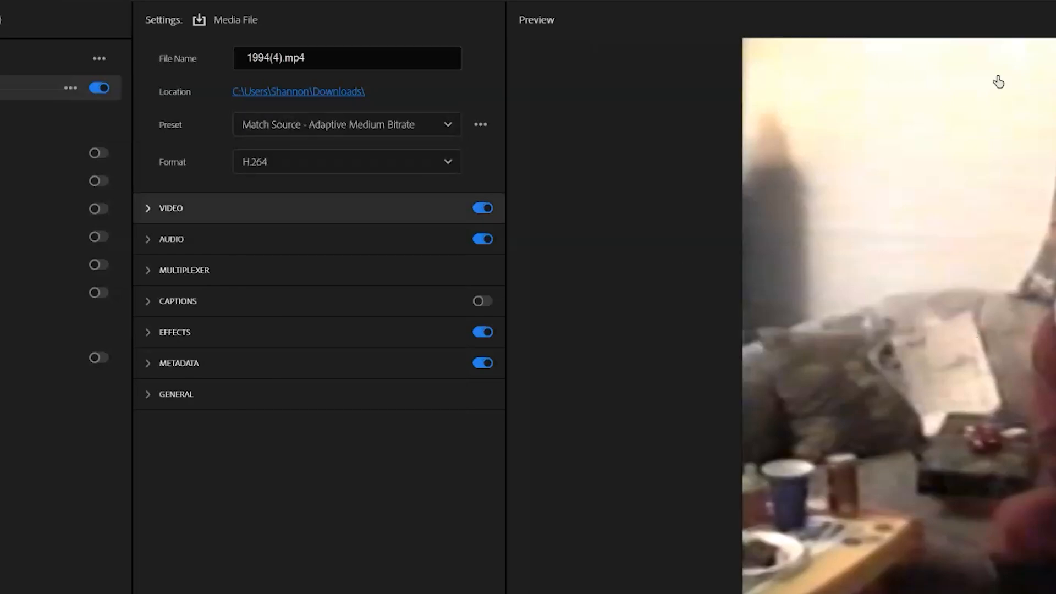
{"action": "mouse_move", "coordinate": [661, 329]}
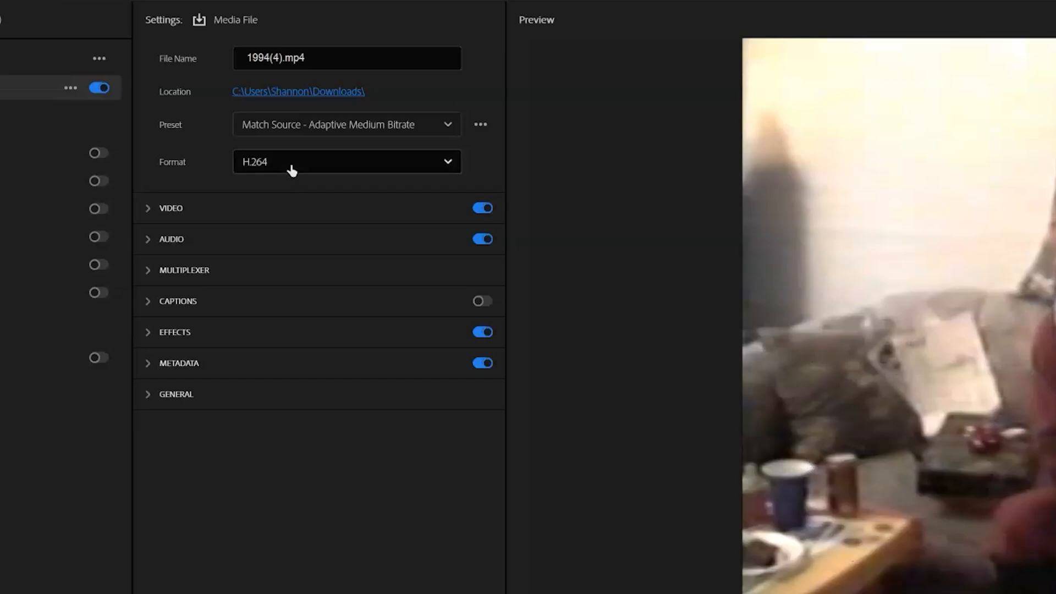
Review the format list and keep H.264 as the export format.
{"action": "left_click", "coordinate": [346, 161]}
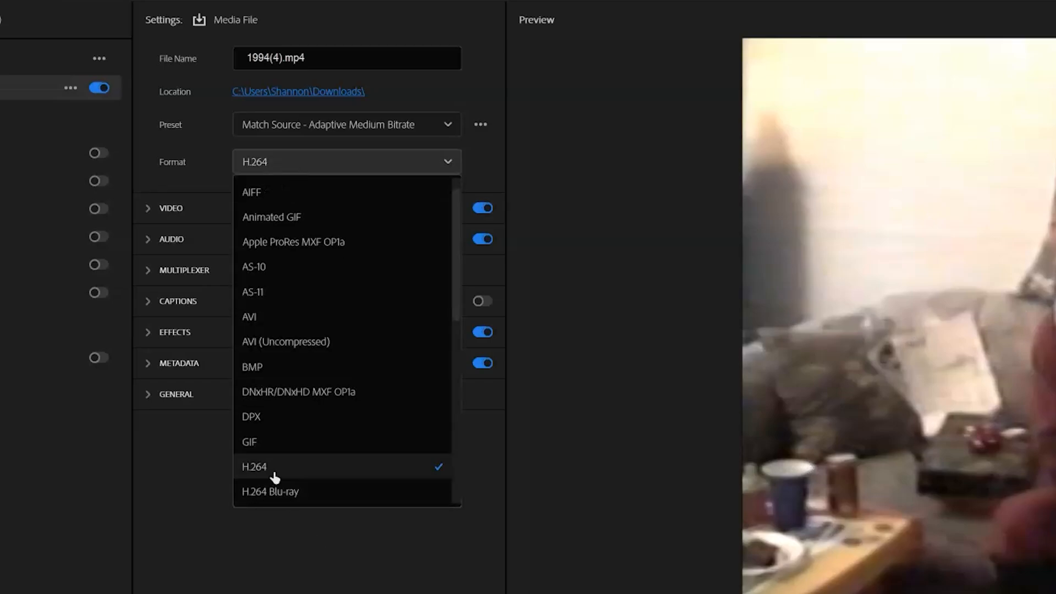
{"action": "mouse_move", "coordinate": [274, 317]}
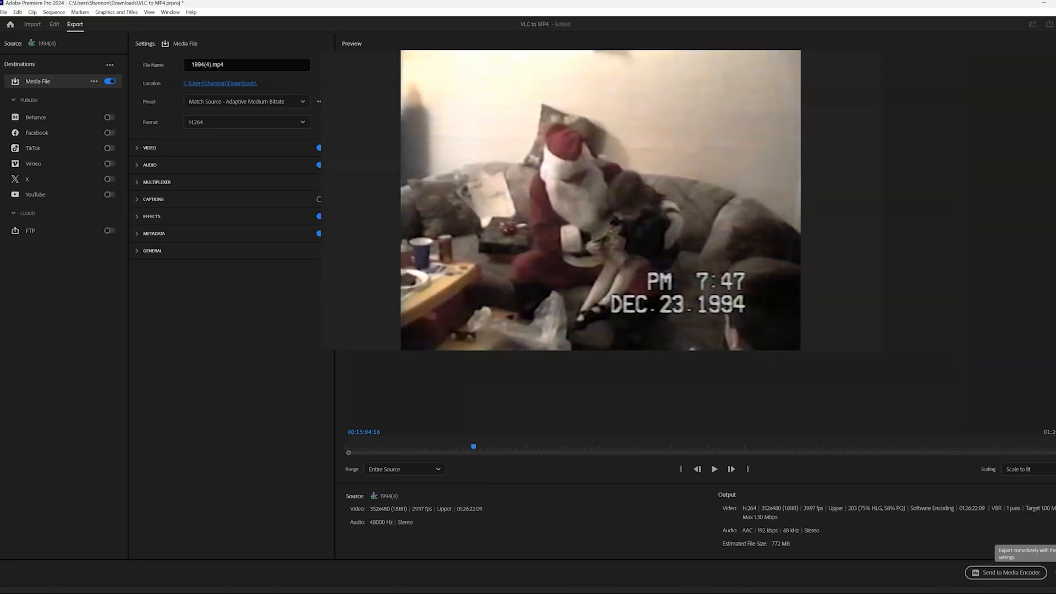
Check the exported 1994(4).mp4 properties, confirming its 738 MB size.
{"action": "right_click", "coordinate": [332, 219]}
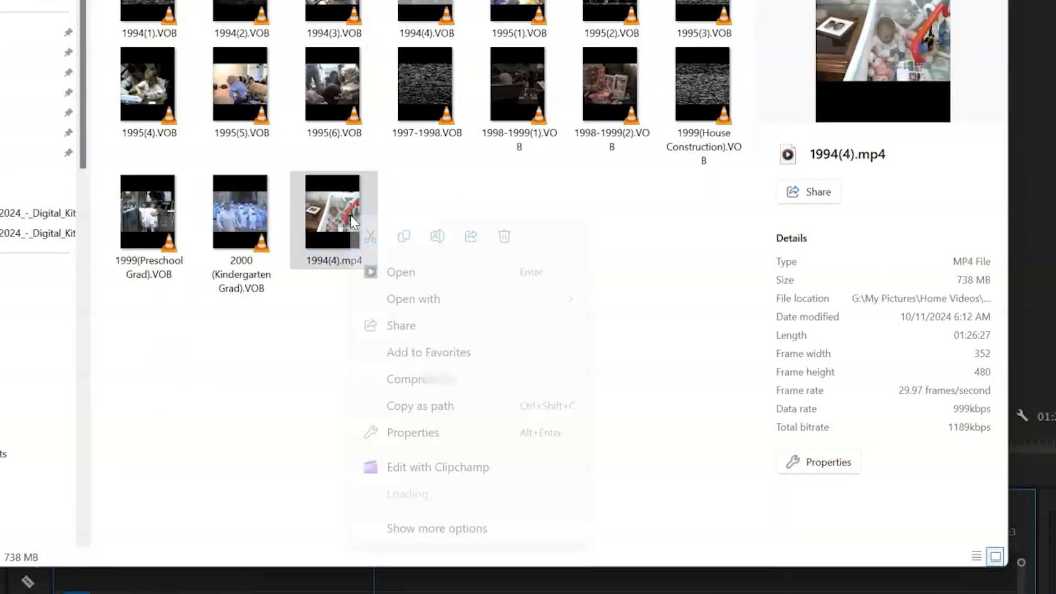
{"action": "left_click", "coordinate": [413, 433]}
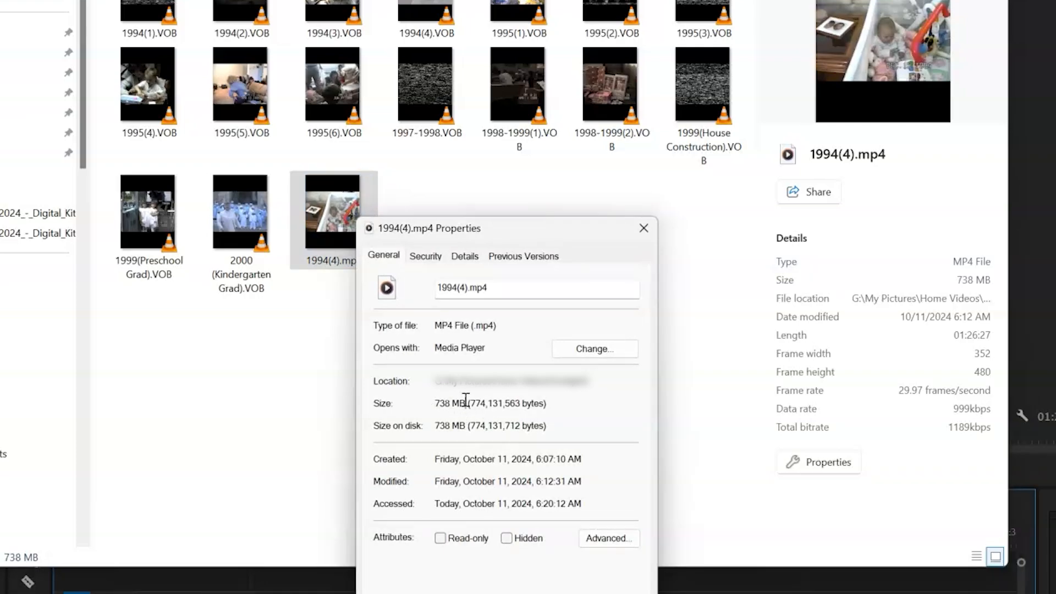
{"action": "left_click", "coordinate": [642, 228]}
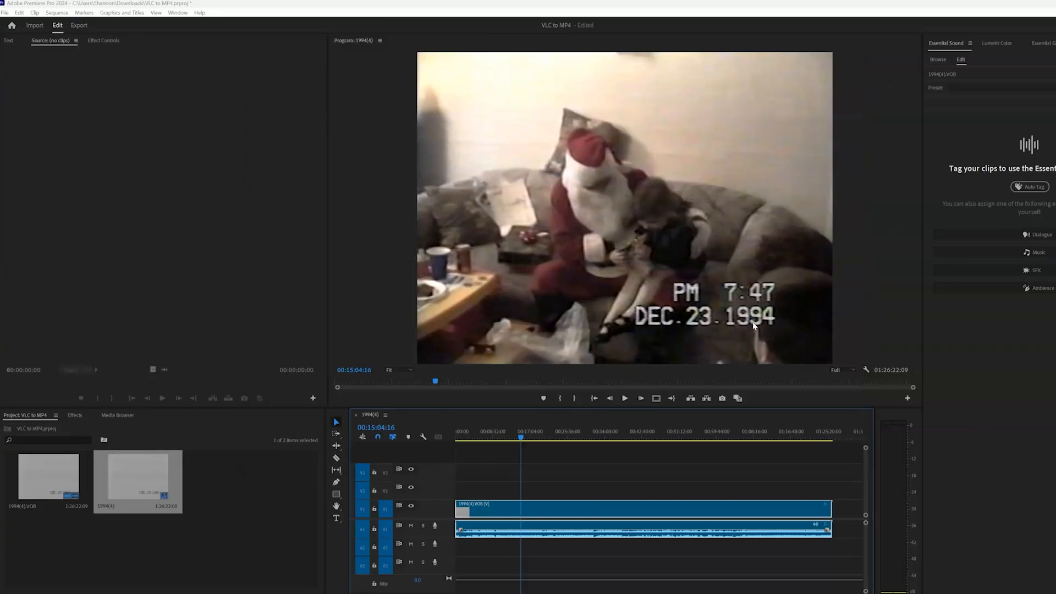
{"action": "mouse_move", "coordinate": [1050, 121]}
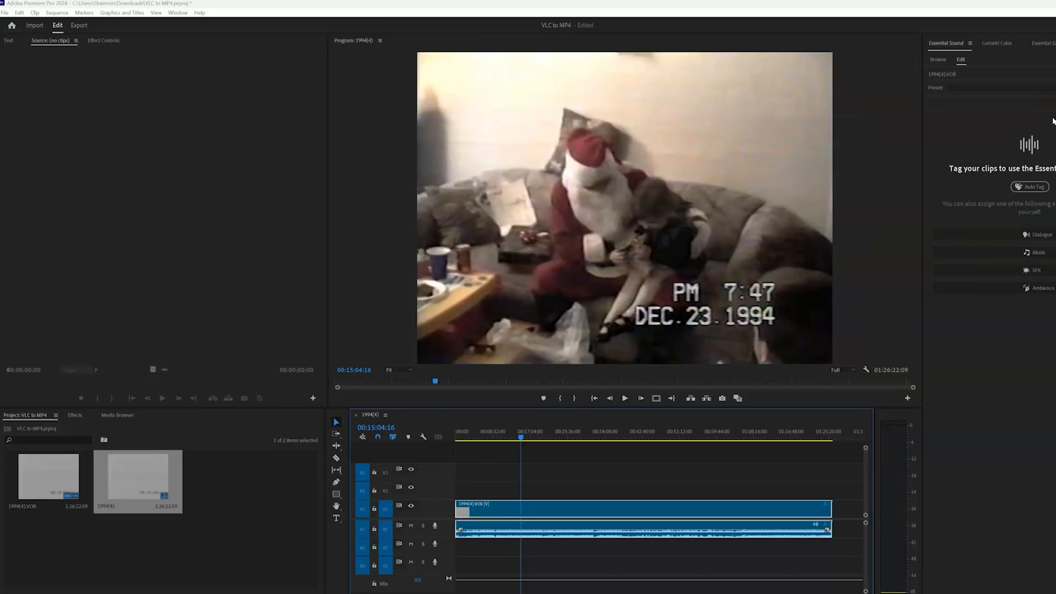